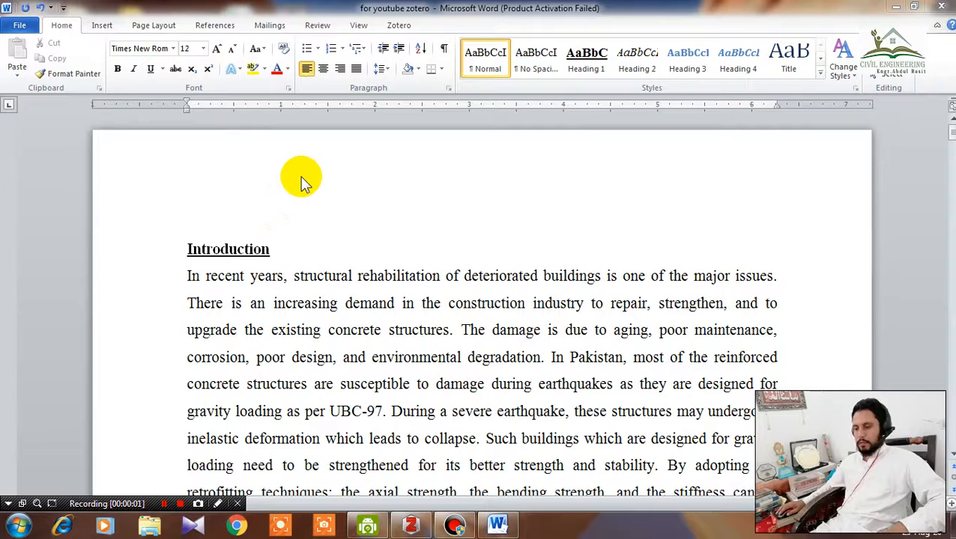
mouse_move(479, 155)
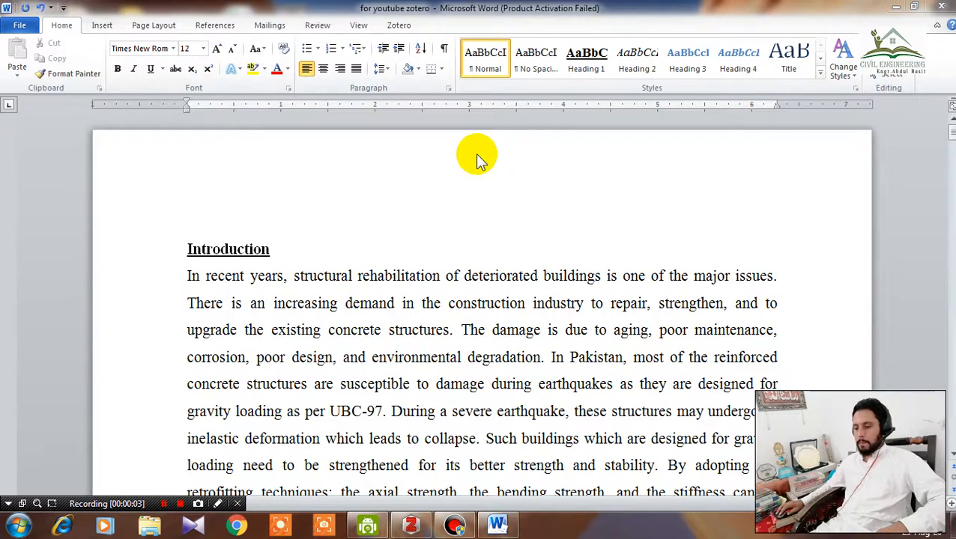
mouse_move(396, 31)
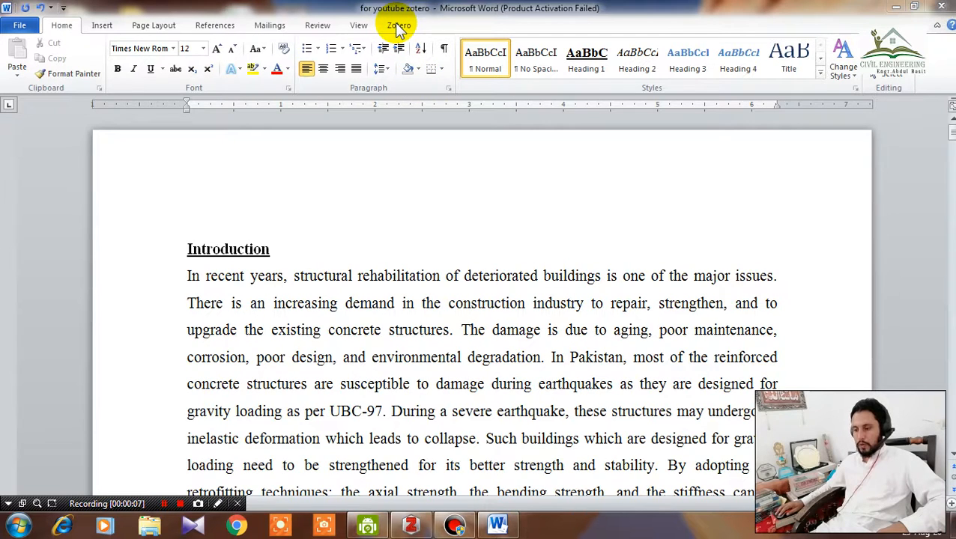
mouse_move(429, 135)
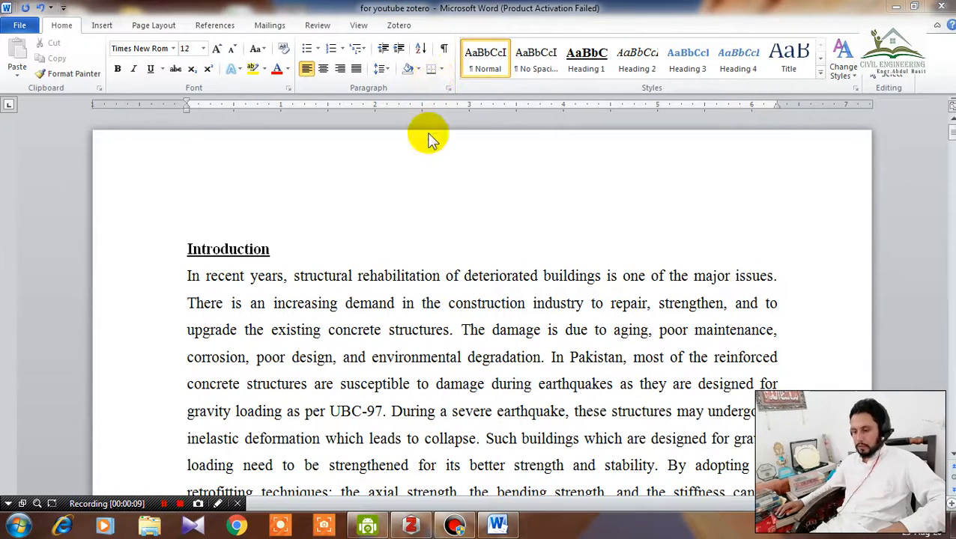
mouse_move(428, 173)
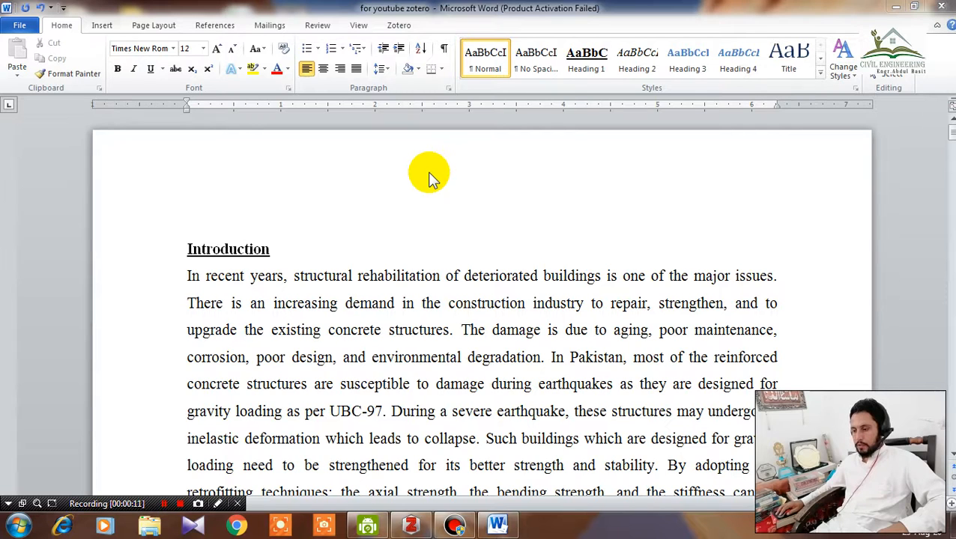
mouse_move(411, 48)
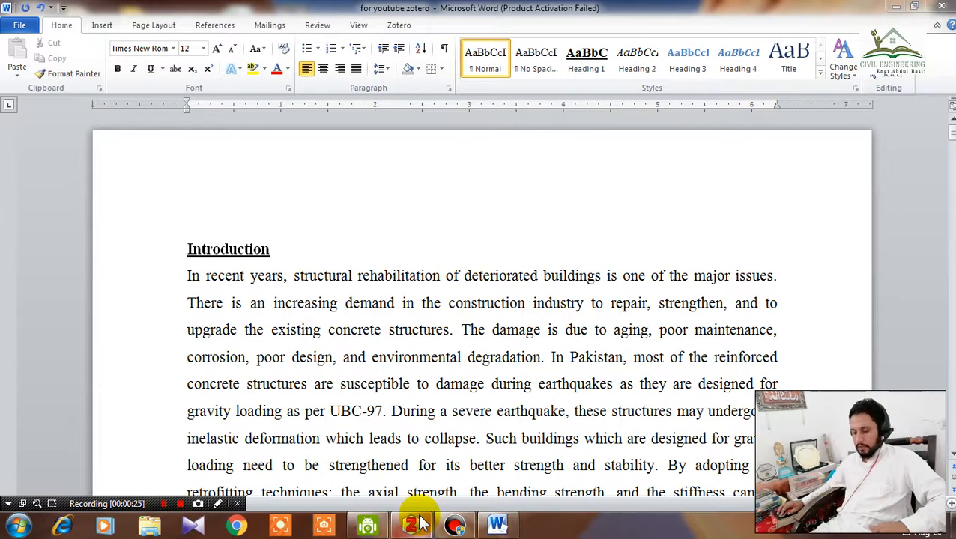
Check Zotero's Cite > Word Processors preferences showing the Word add-in not installed, then cancel.
left_click(411, 516)
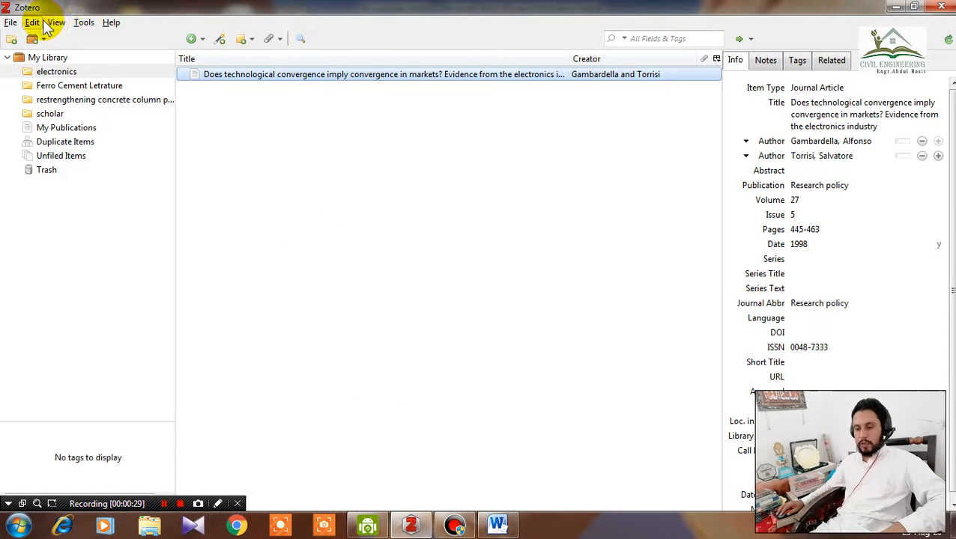
left_click(40, 23)
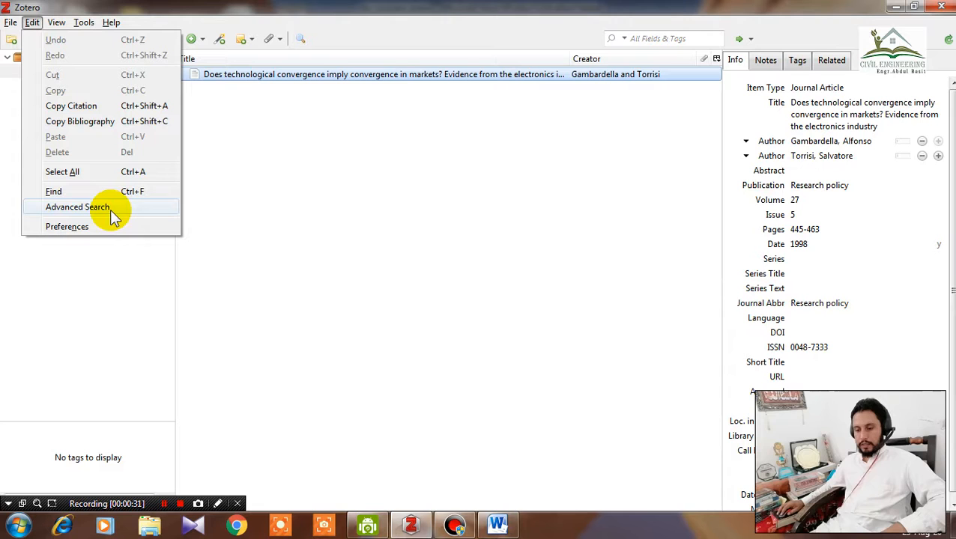
mouse_move(88, 231)
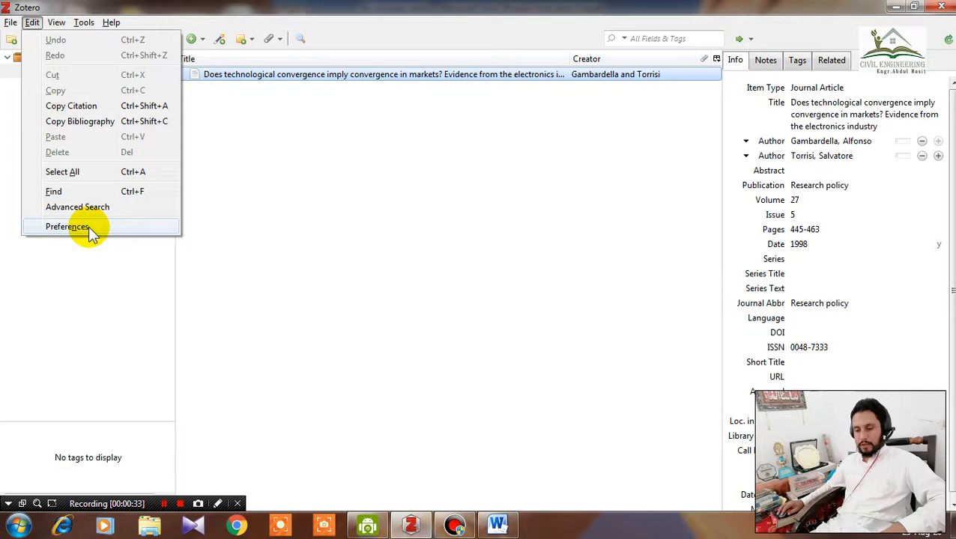
left_click(66, 226)
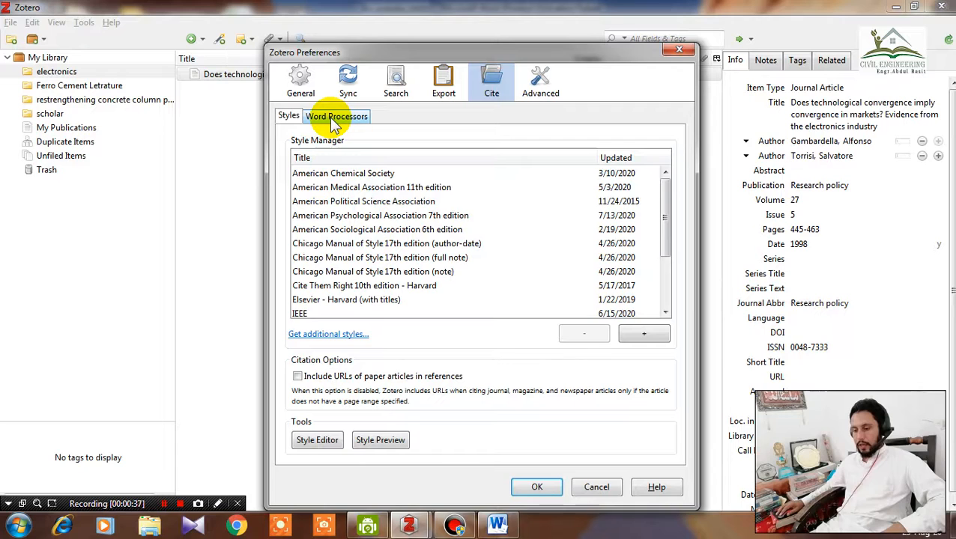
left_click(337, 117)
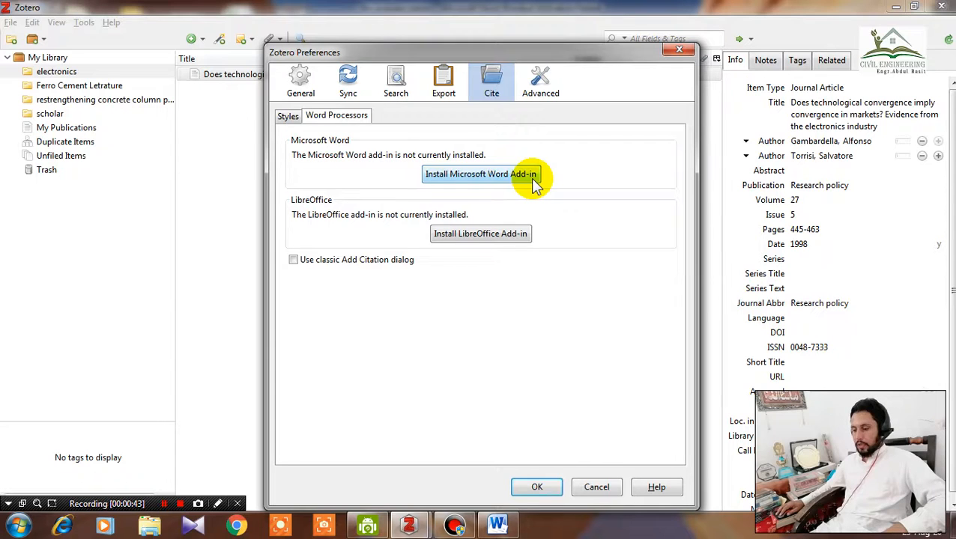
mouse_move(607, 448)
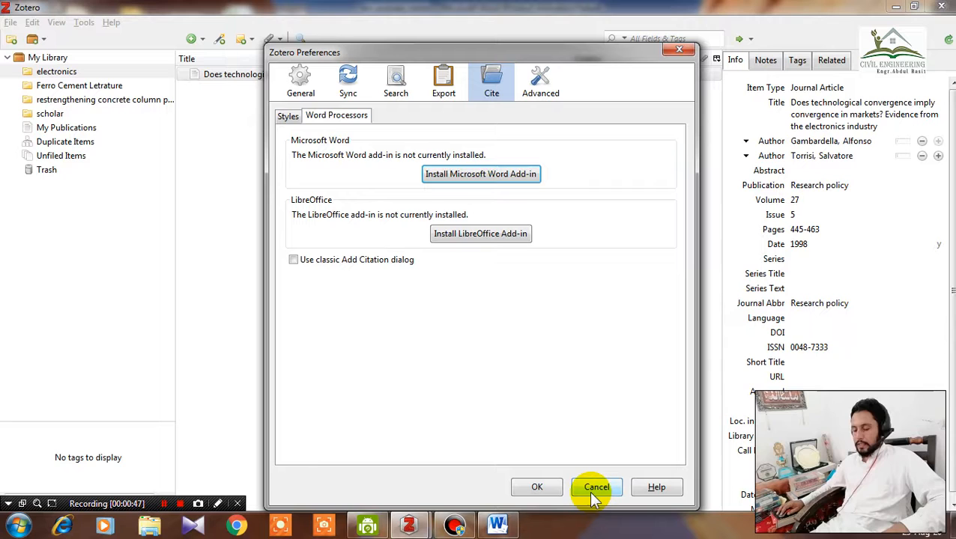
left_click(596, 487)
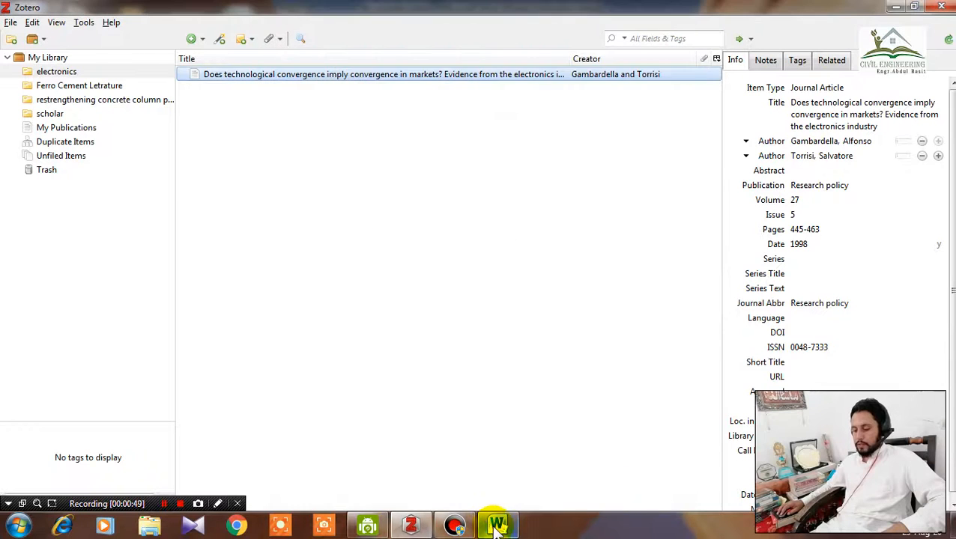
Bring up the Word document, then minimize the Word window.
left_click(496, 525)
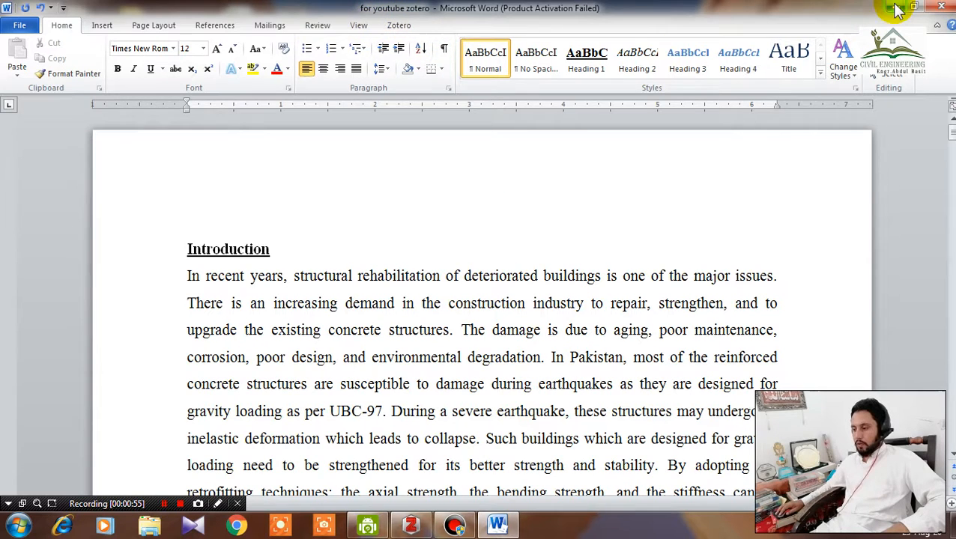
left_click(410, 524)
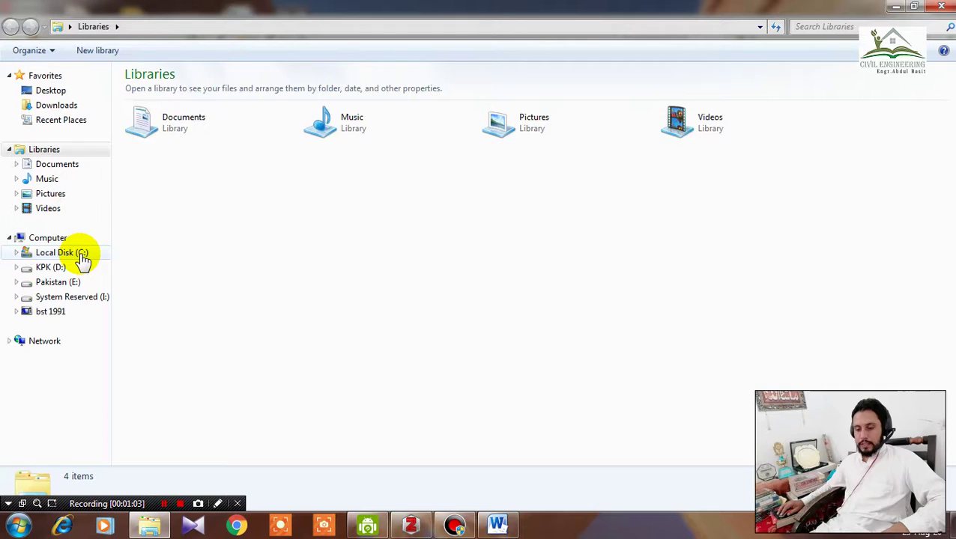
Browse from Local Disk (C:) through Program Files (x86) into the Zotero folder.
double_click(55, 252)
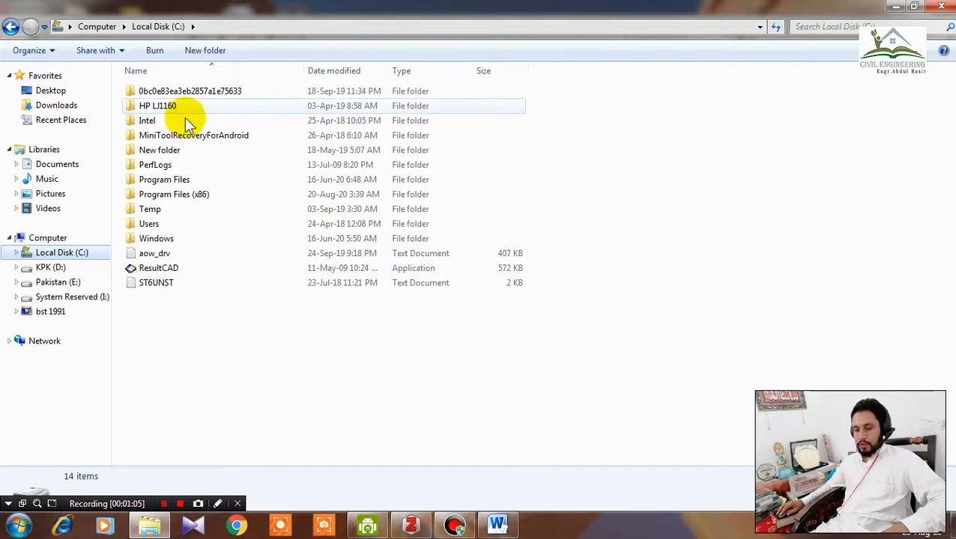
mouse_move(229, 209)
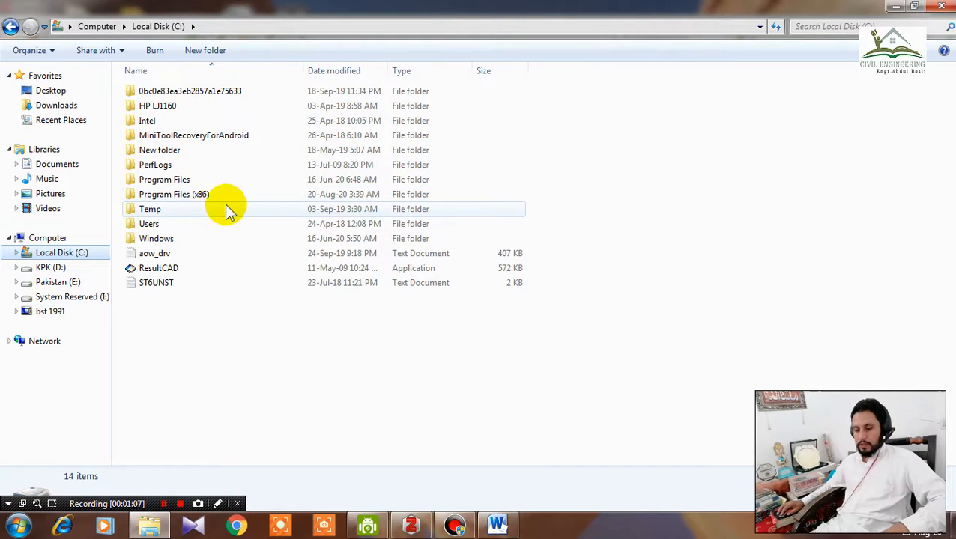
double_click(173, 194)
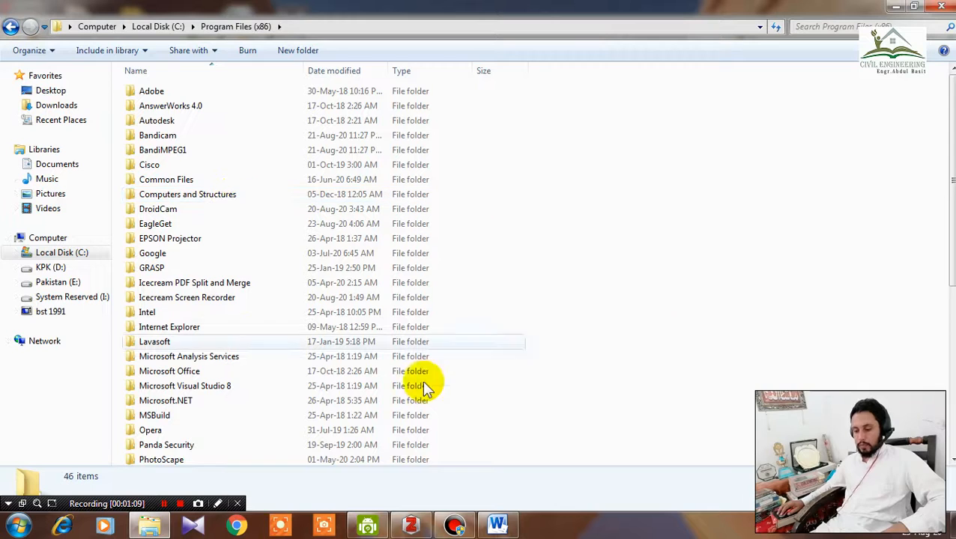
scroll("down", 3)
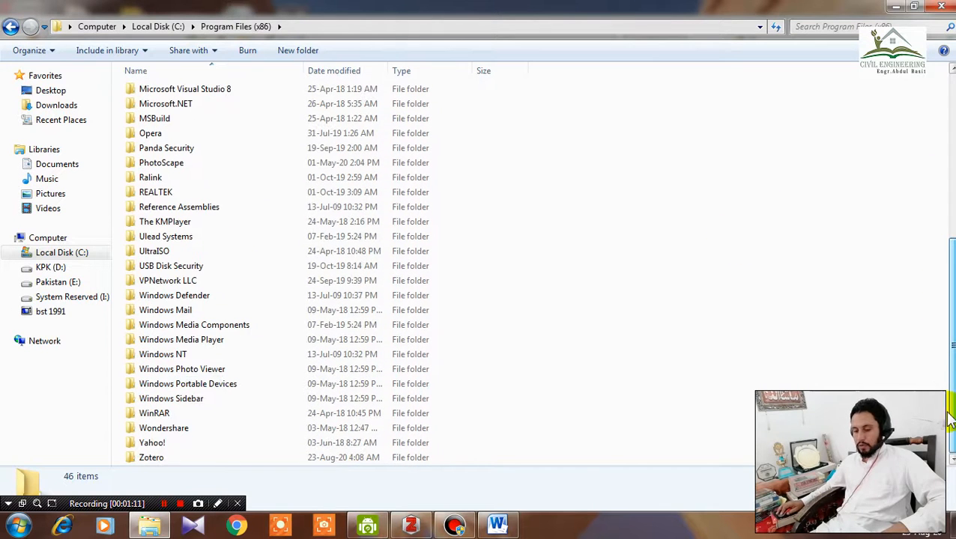
left_click(150, 457)
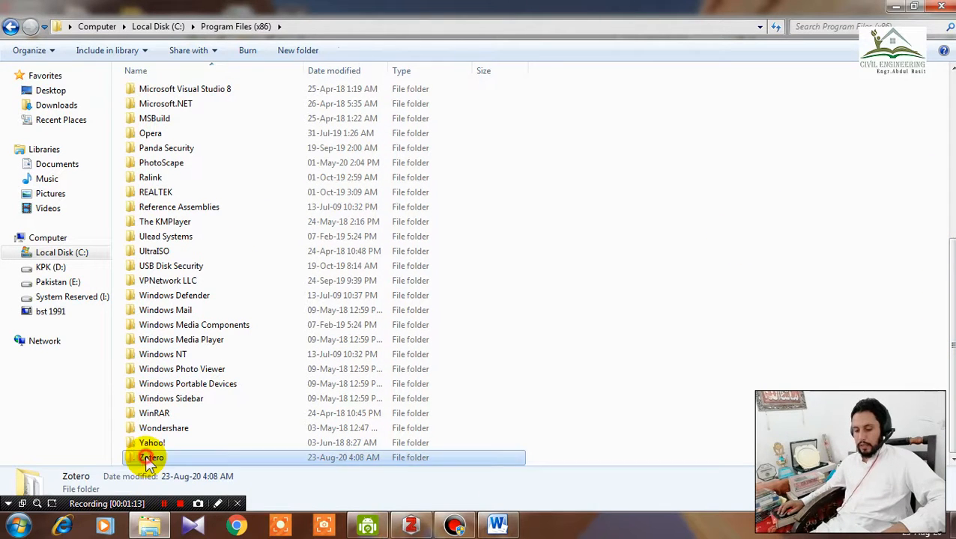
double_click(153, 457)
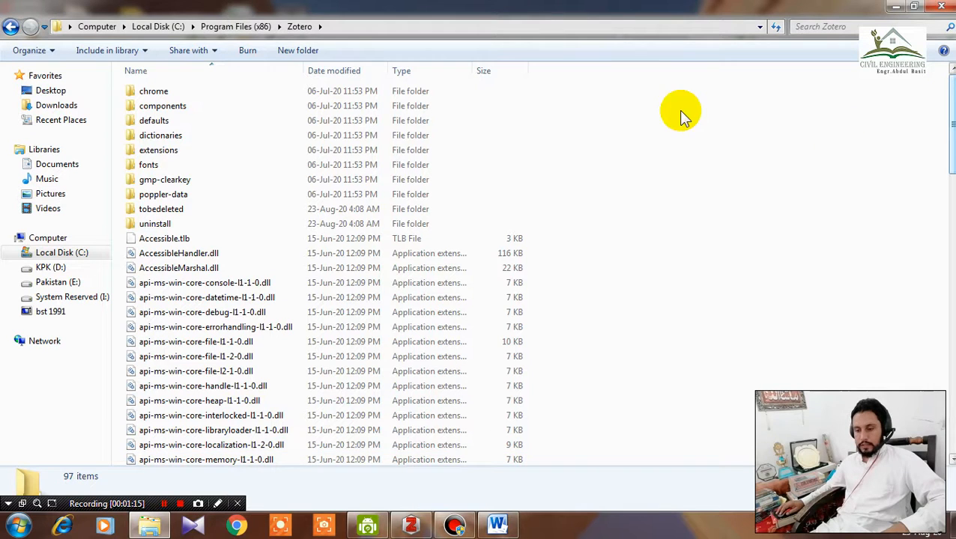
mouse_move(251, 154)
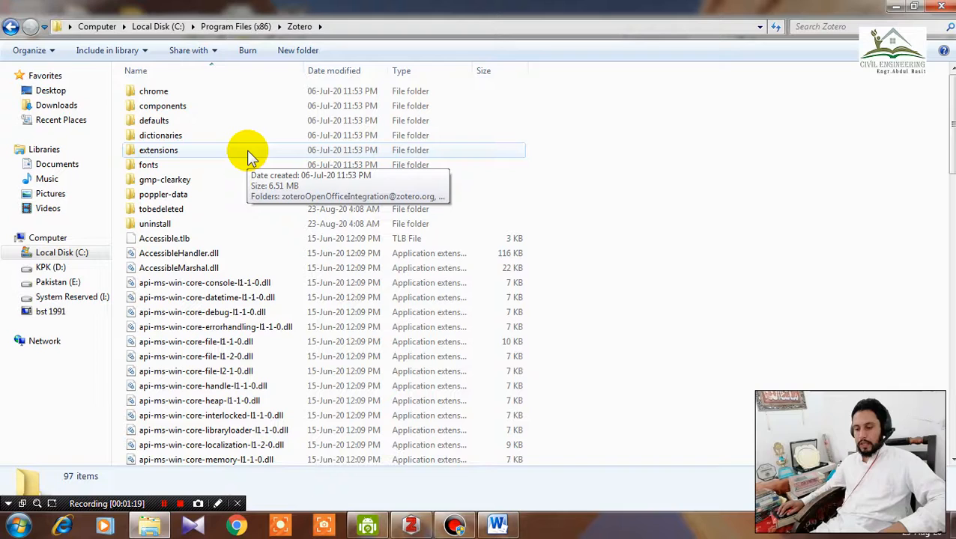
double_click(158, 150)
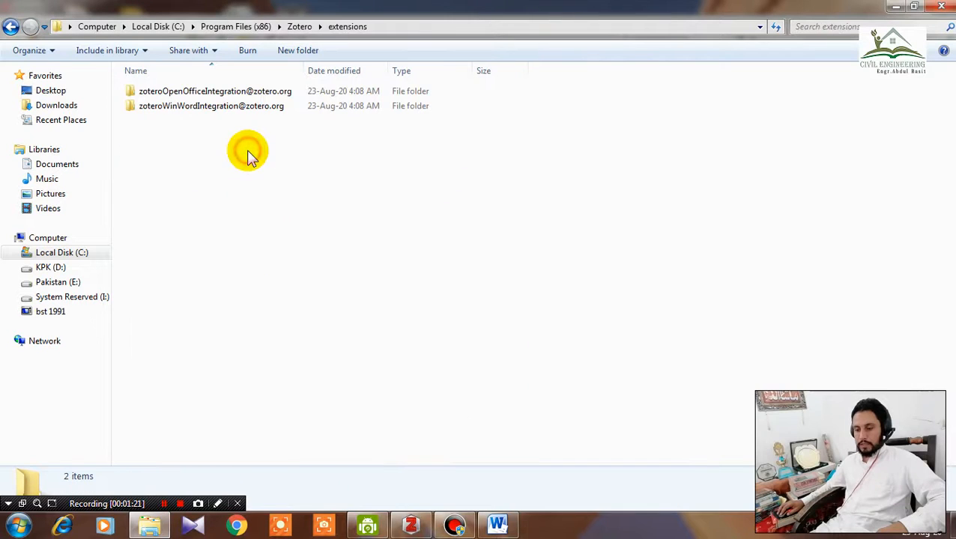
left_click(211, 106)
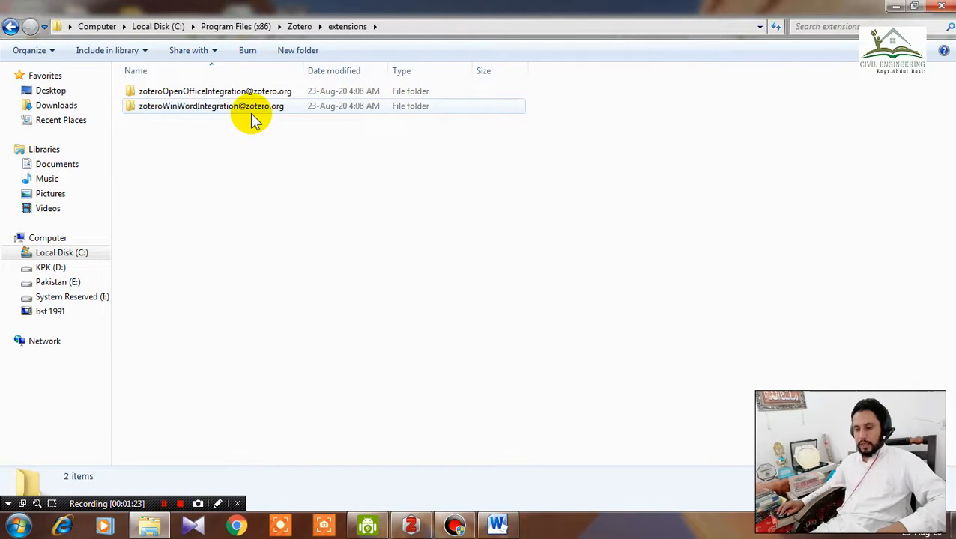
mouse_move(268, 112)
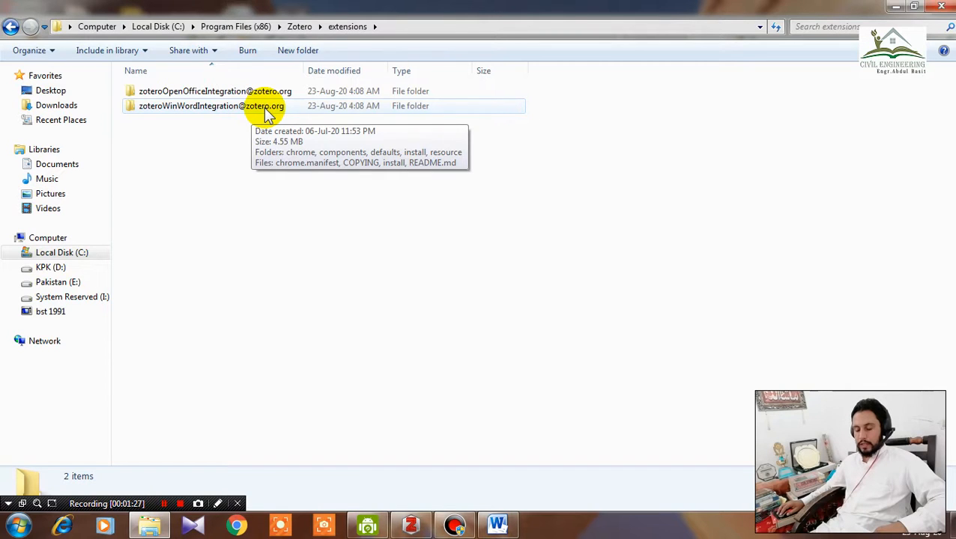
double_click(211, 106)
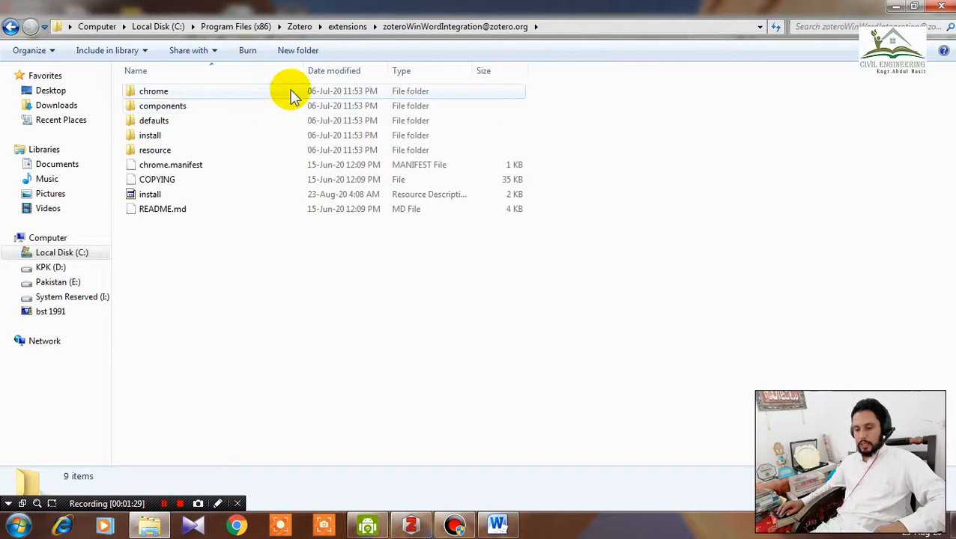
double_click(149, 135)
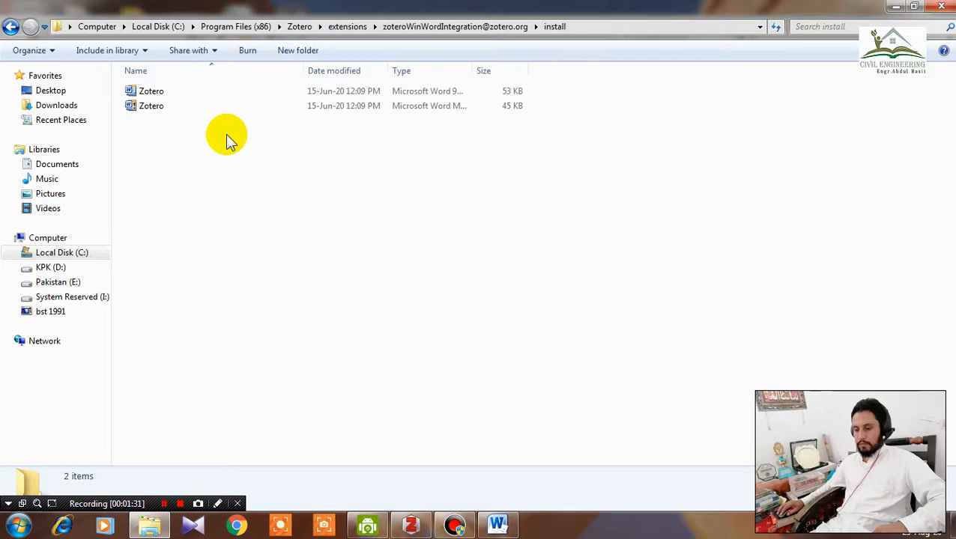
left_click(151, 105)
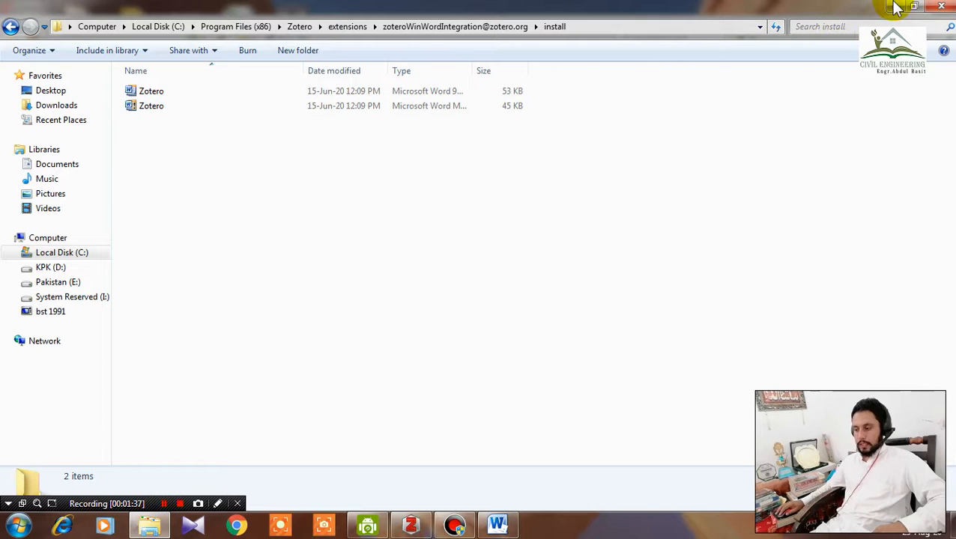
left_click(411, 525)
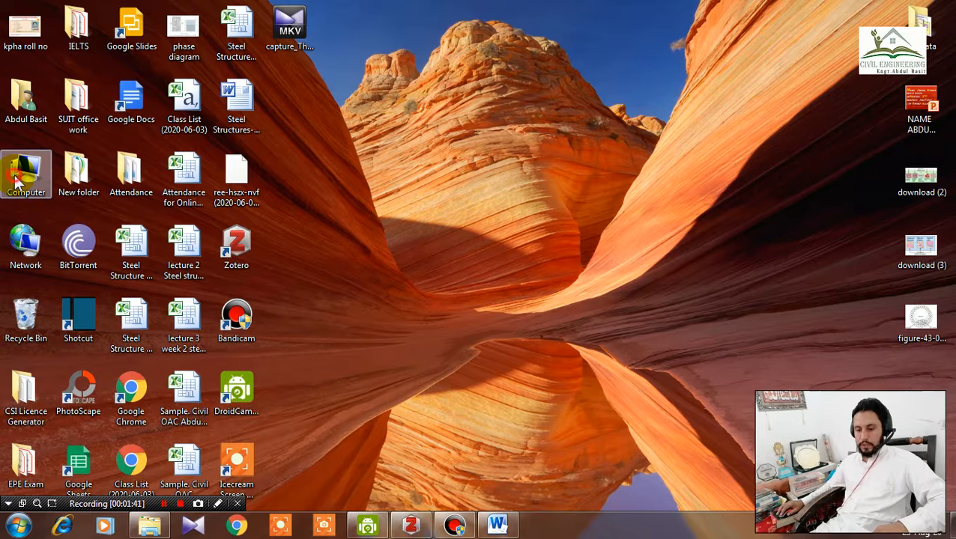
Go through Computer and Local Disk (C:) into Users and the personal user folder.
double_click(28, 169)
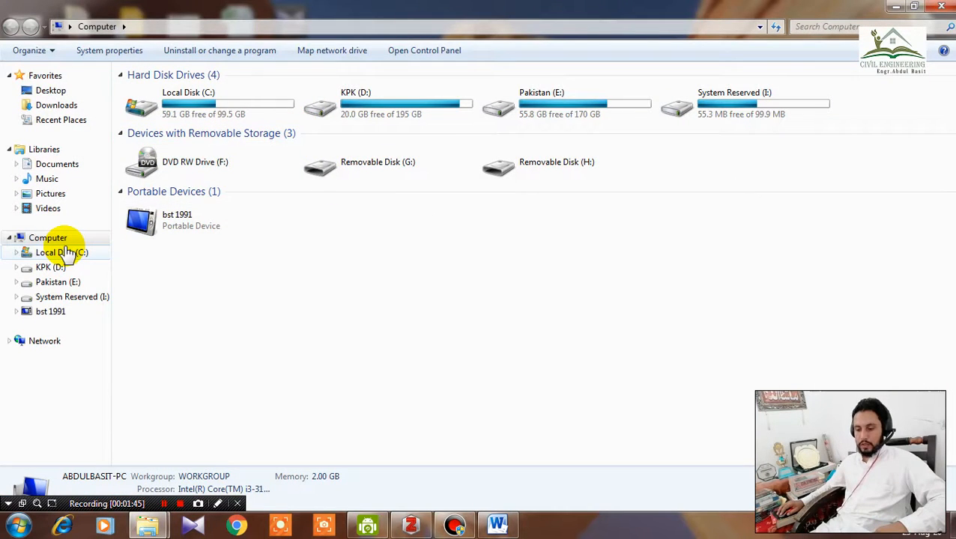
double_click(62, 253)
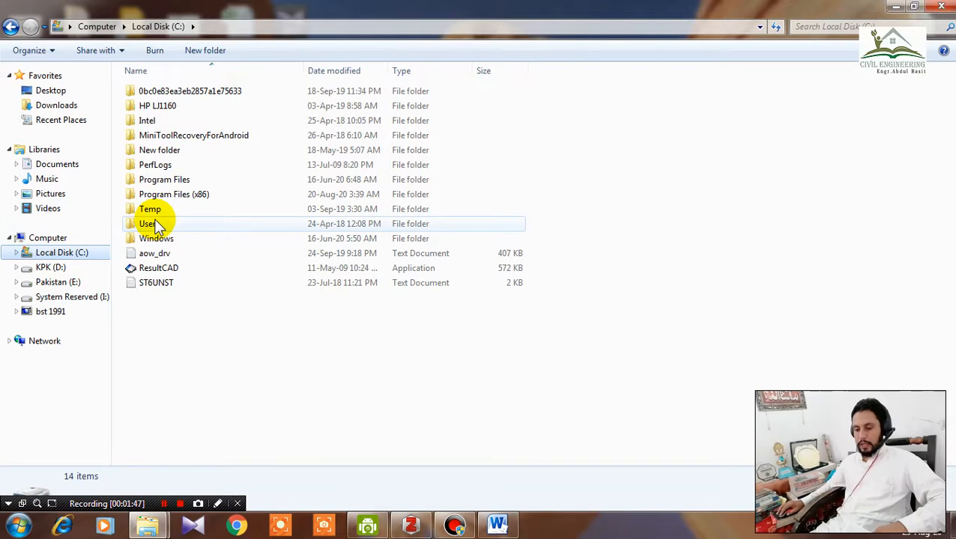
double_click(147, 223)
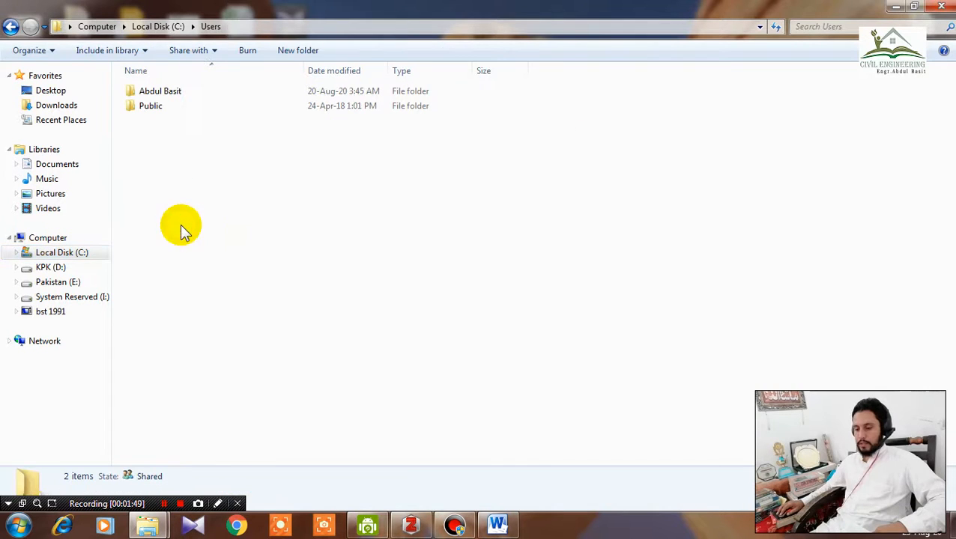
left_click(160, 91)
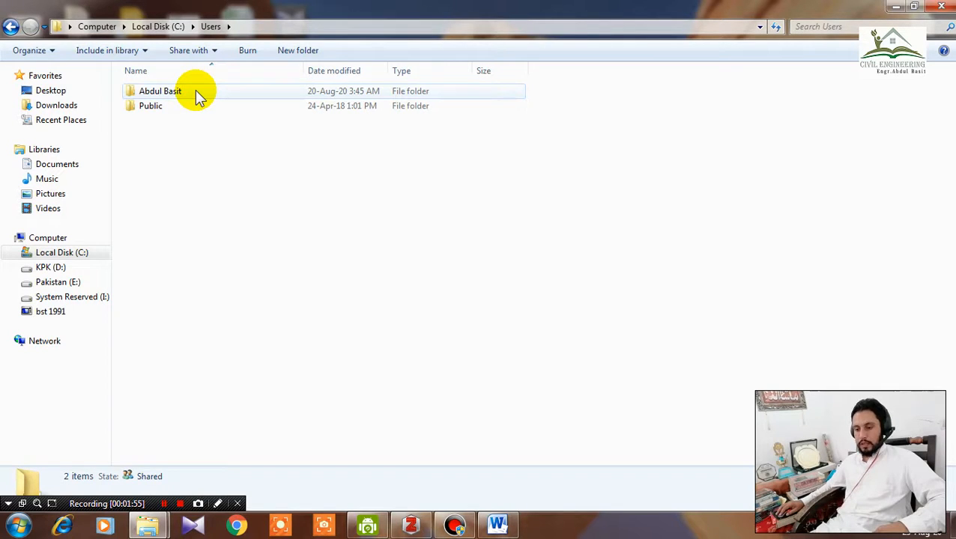
double_click(157, 90)
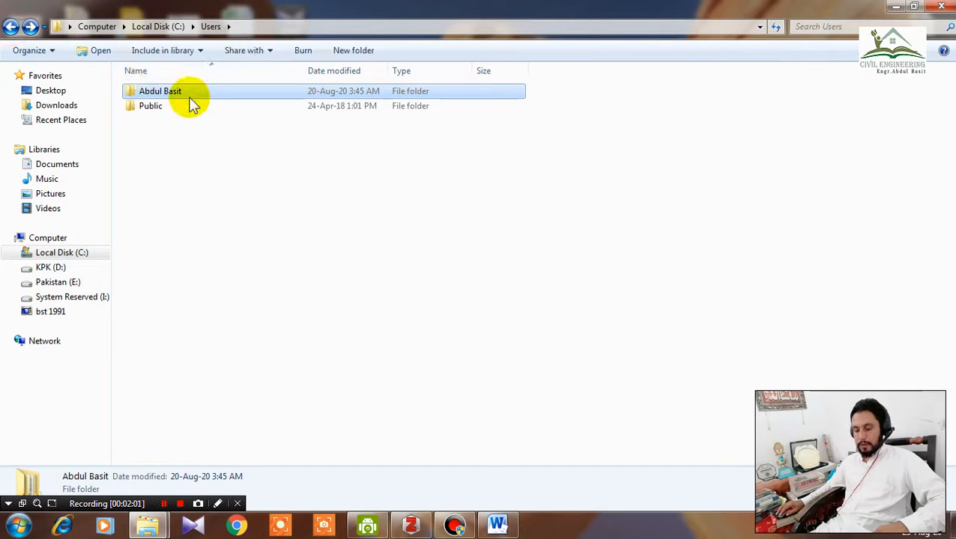
mouse_move(177, 100)
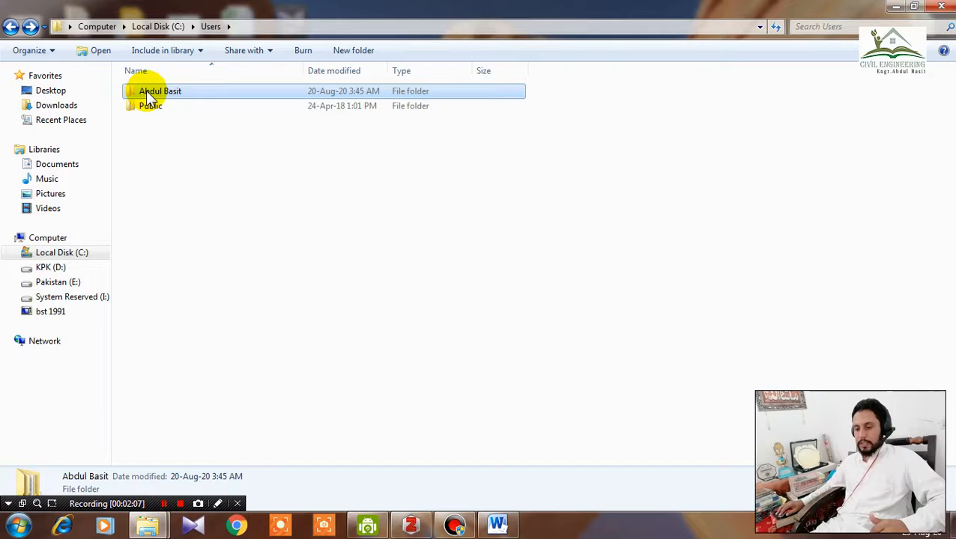
mouse_move(183, 95)
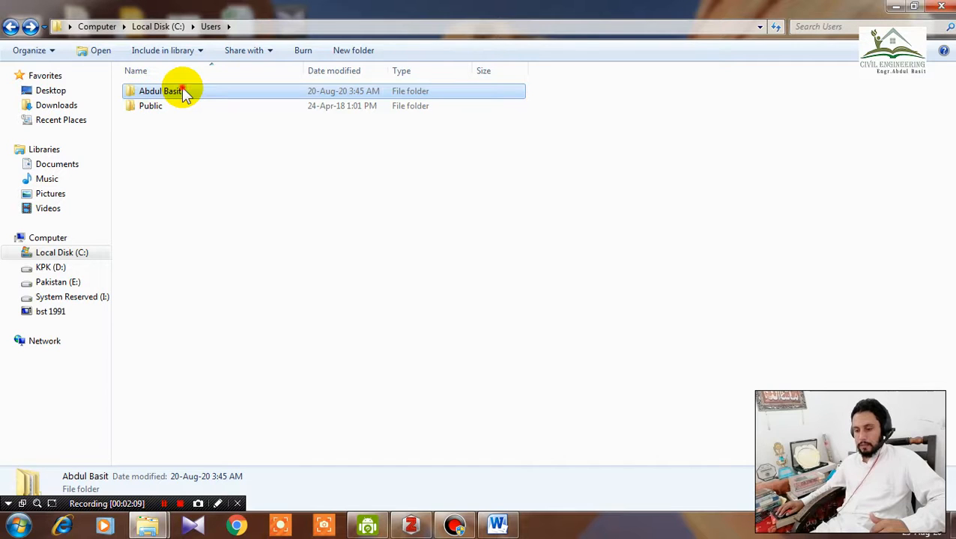
double_click(159, 91)
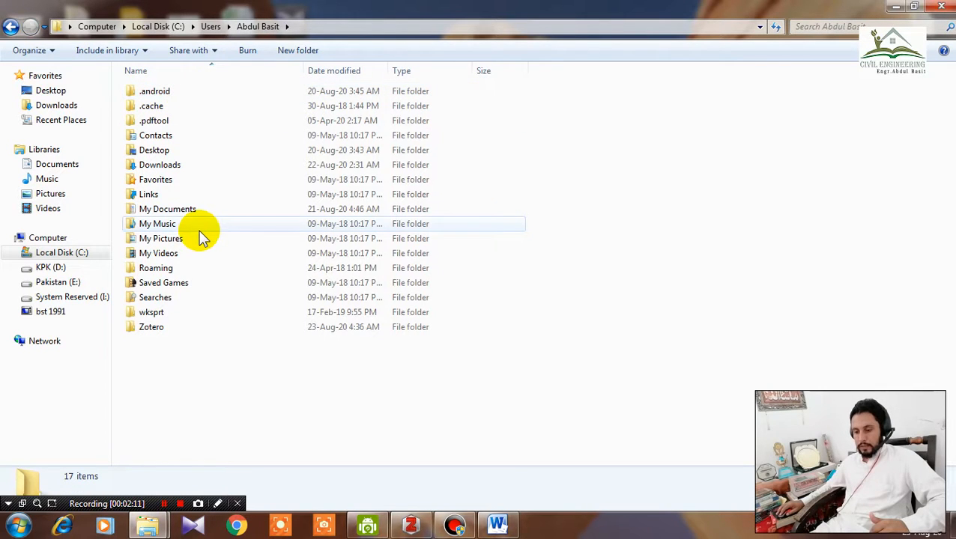
mouse_move(189, 165)
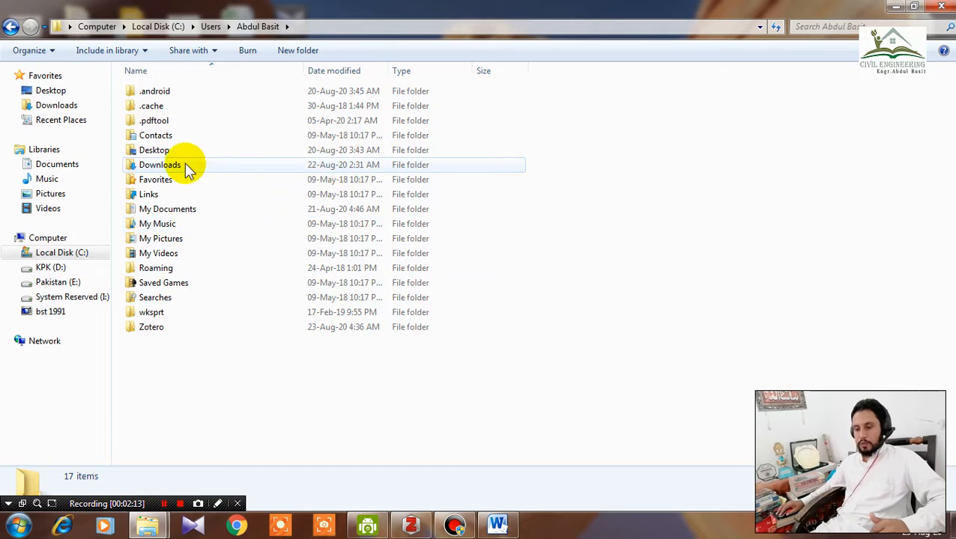
mouse_move(192, 331)
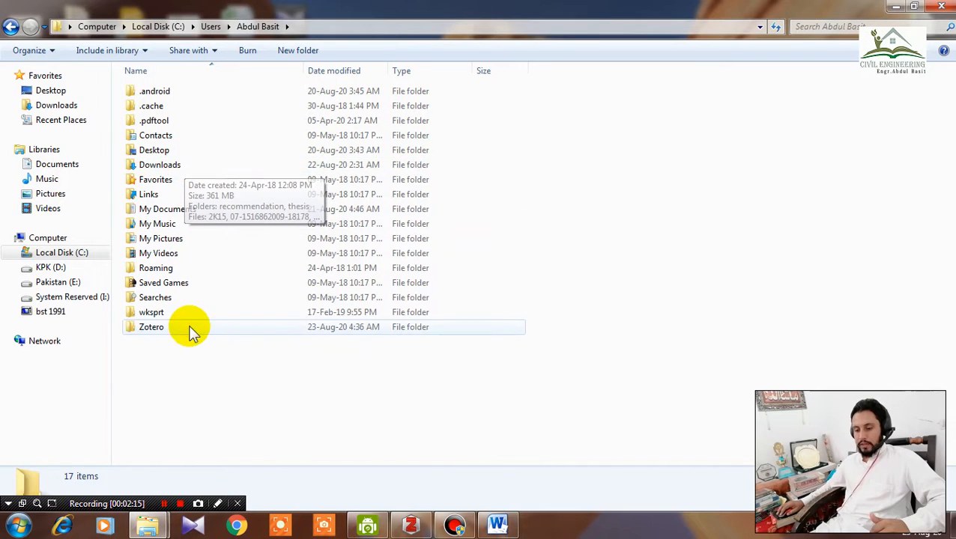
mouse_move(31, 51)
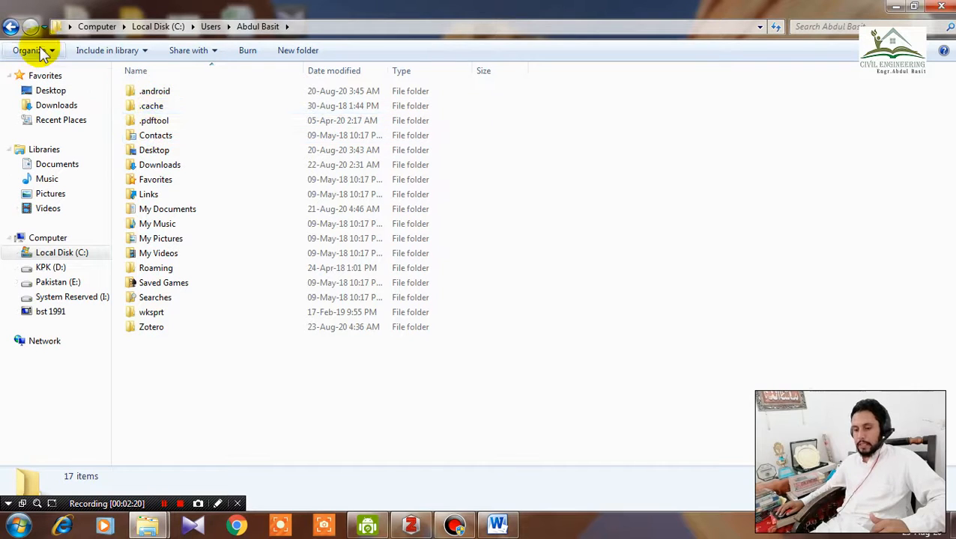
Turn on showing hidden files and folders in Folder and search options.
left_click(28, 50)
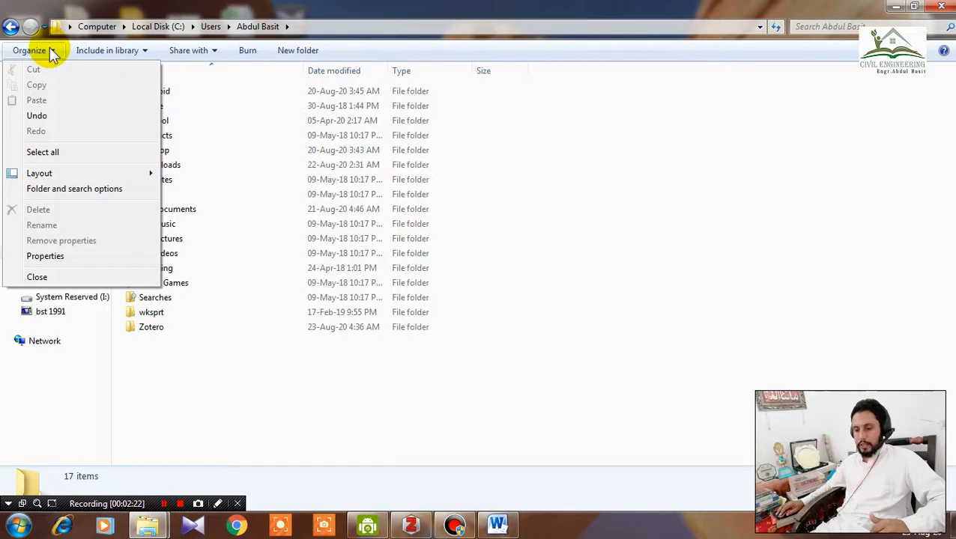
mouse_move(123, 188)
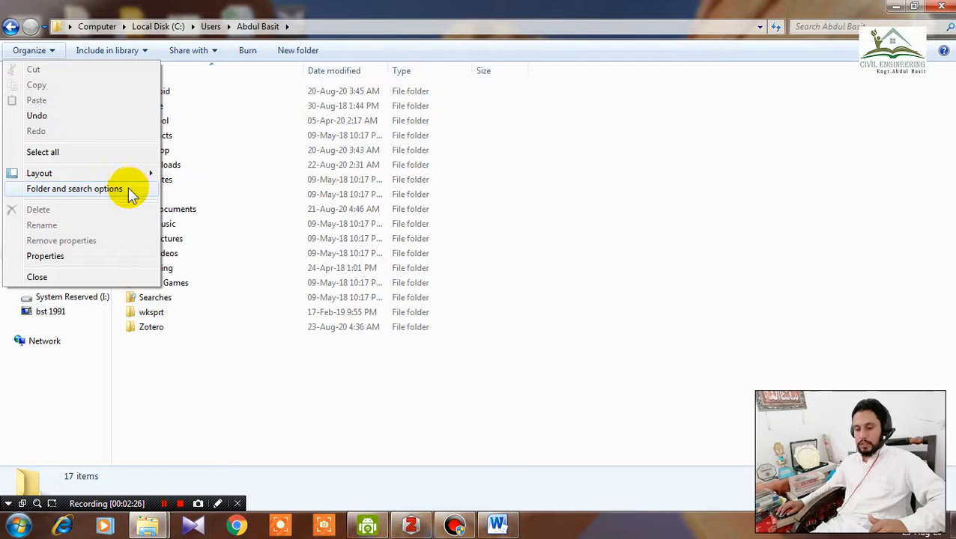
left_click(73, 188)
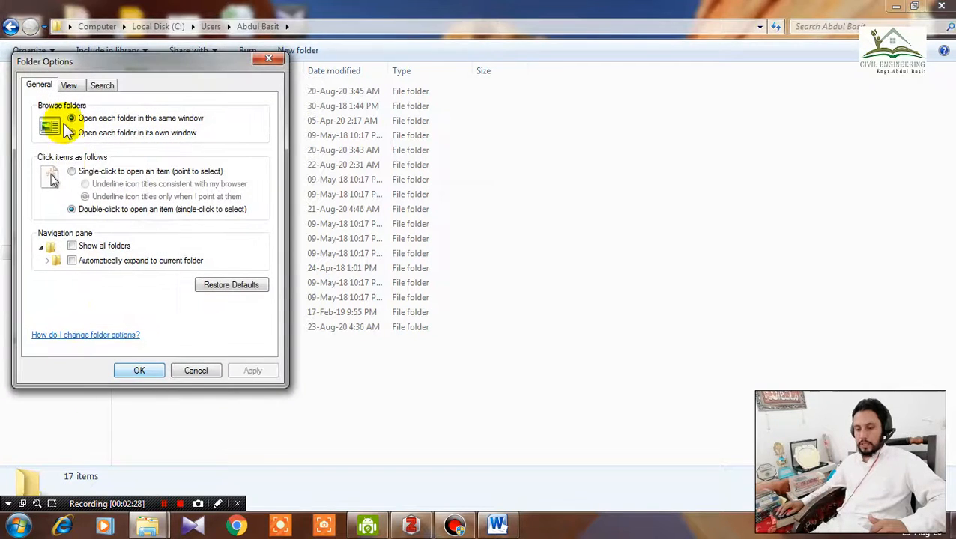
left_click(71, 85)
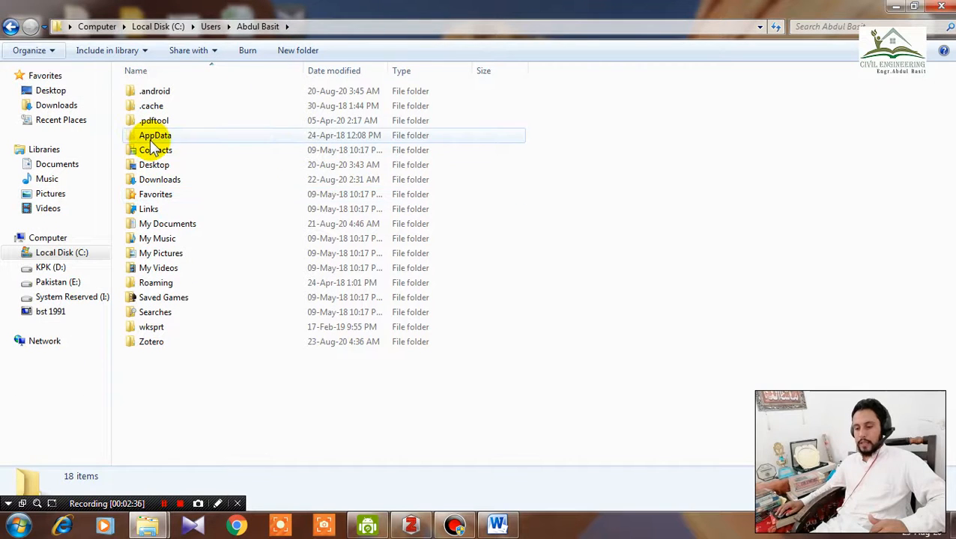
Open AppData\Roaming\Microsoft\Word\STARTUP, which holds a single Zotero file.
double_click(155, 136)
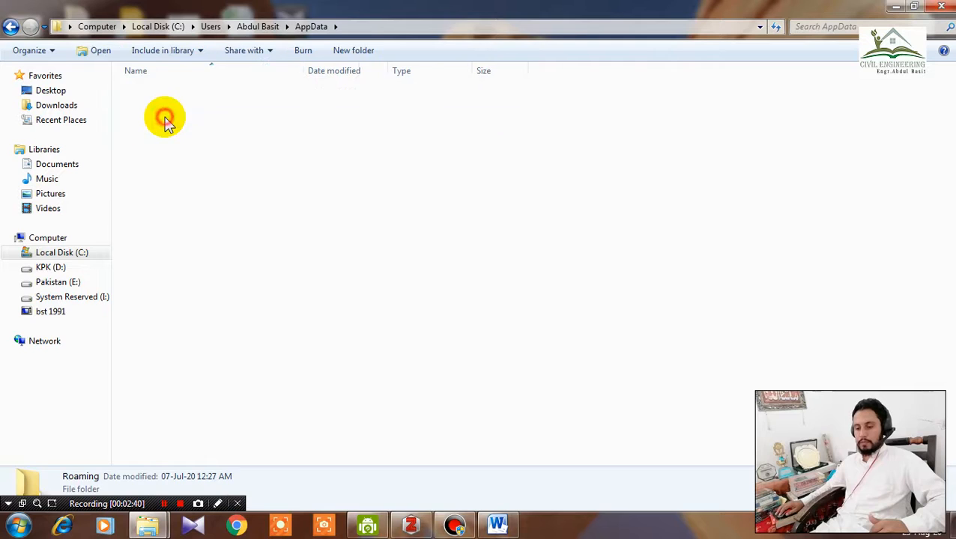
double_click(165, 120)
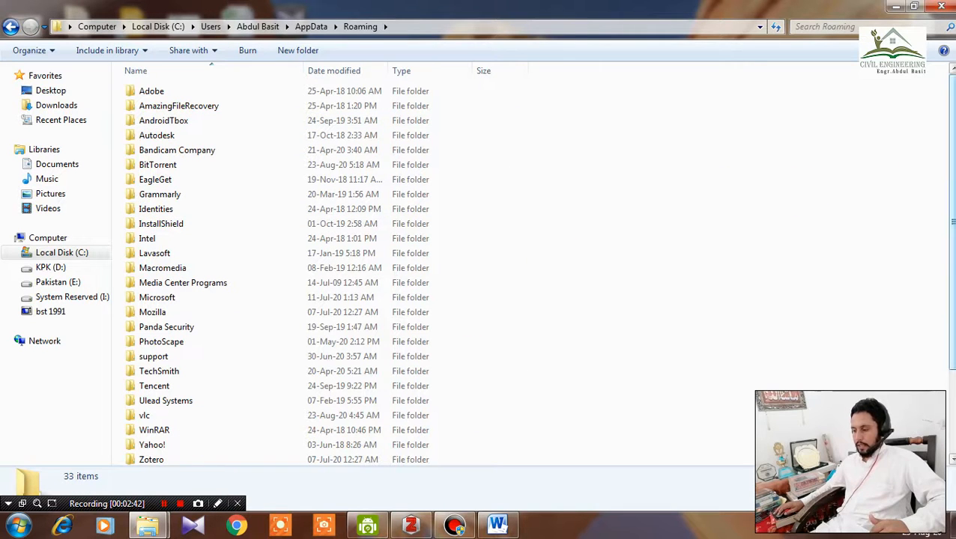
mouse_move(157, 297)
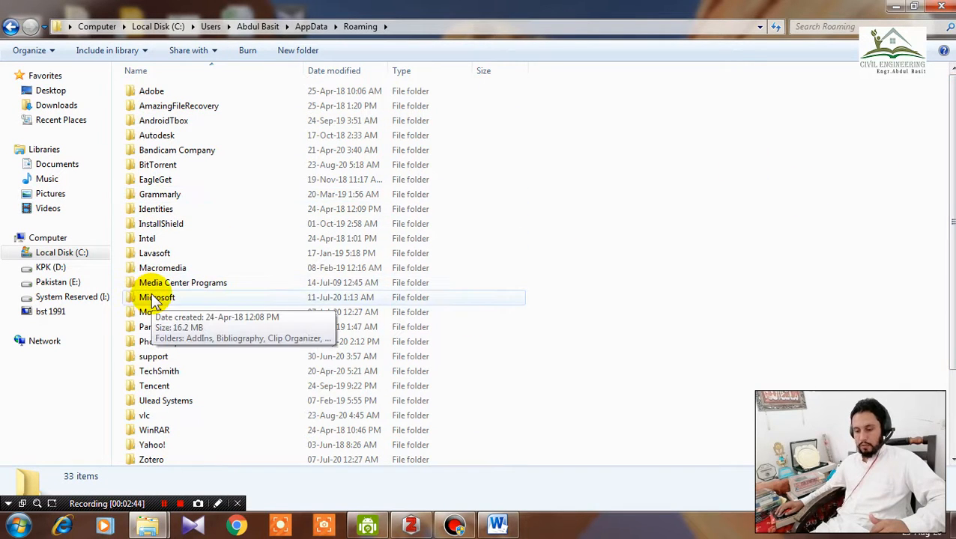
double_click(155, 297)
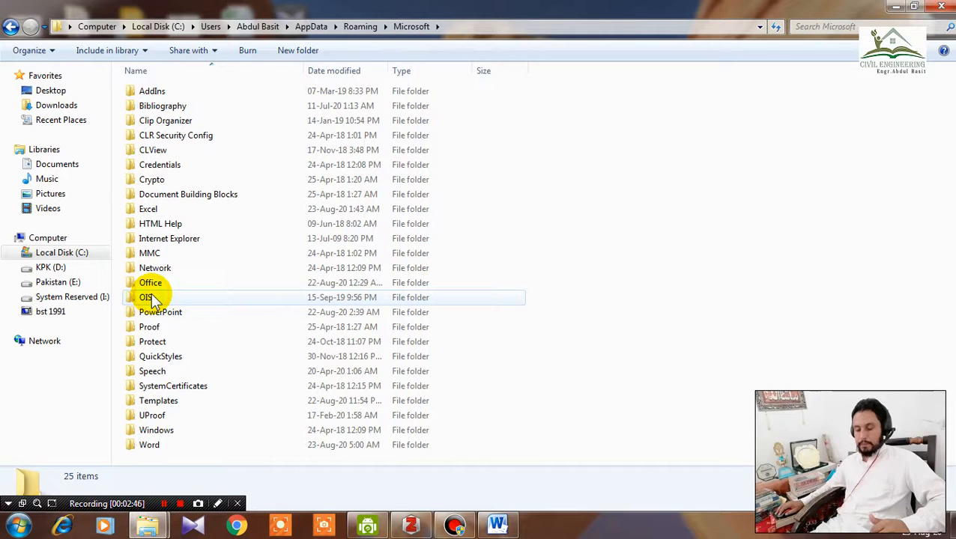
mouse_move(180, 445)
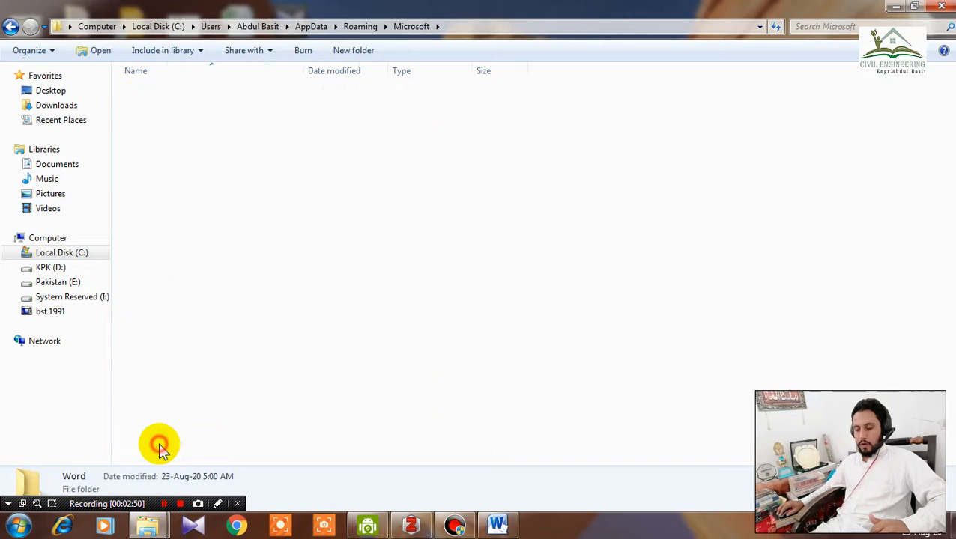
double_click(73, 477)
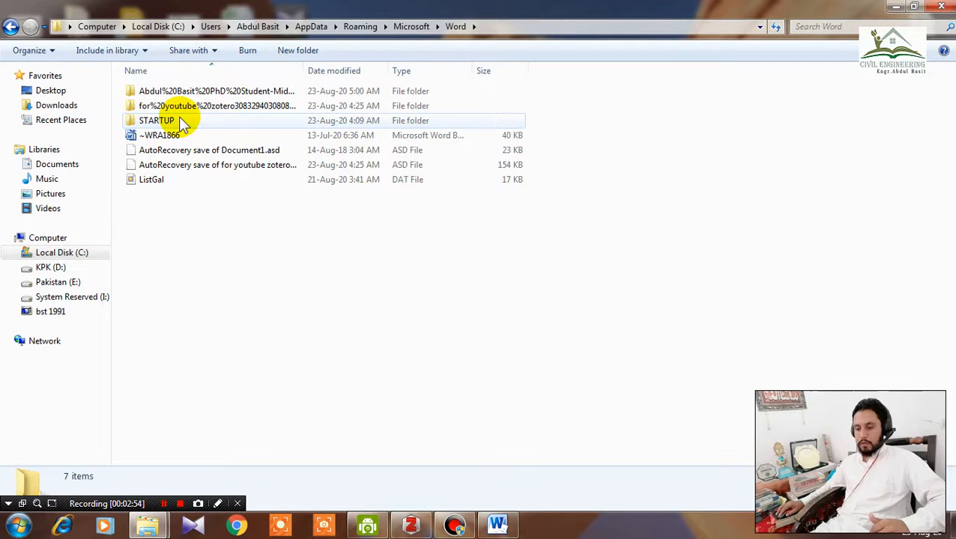
double_click(156, 121)
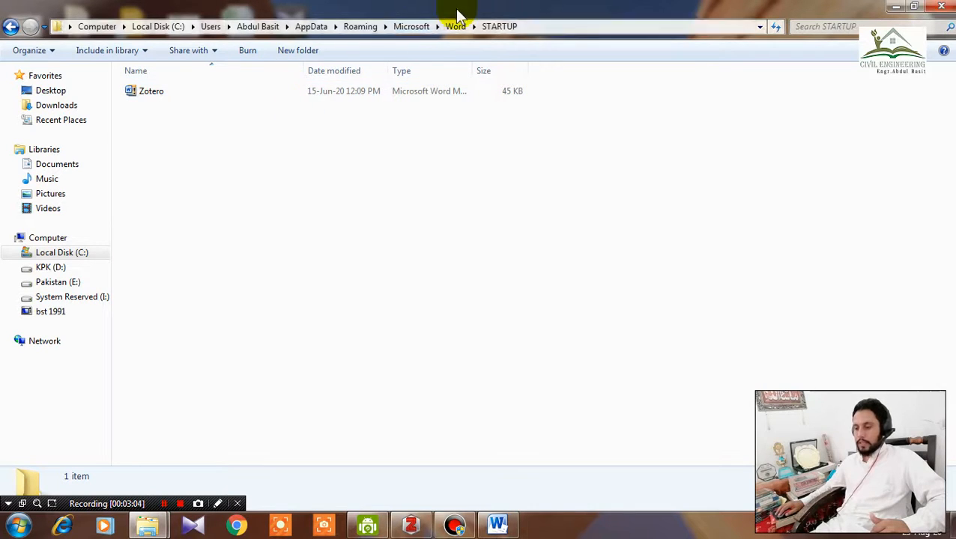
mouse_move(495, 13)
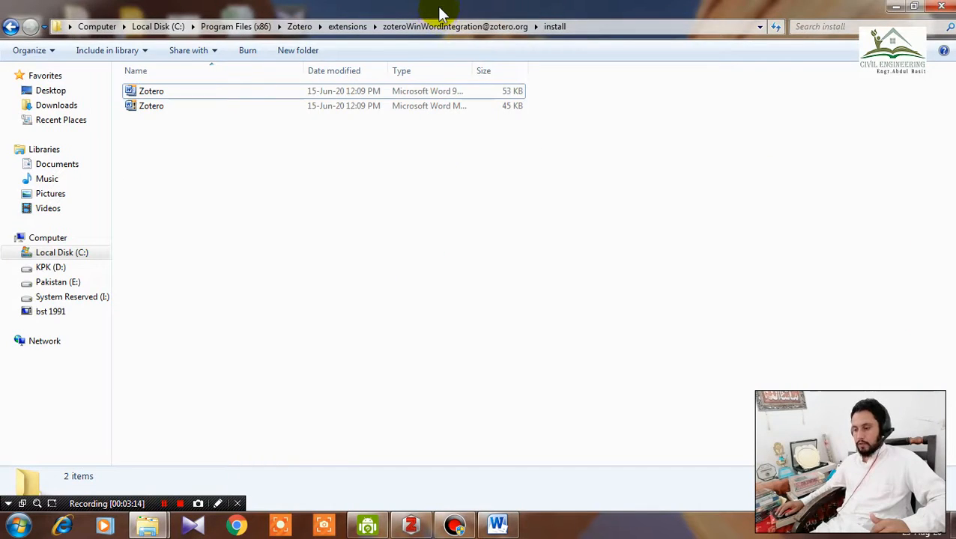
Drag Zotero.dotm from the install folder into STARTUP, granting administrator permission.
left_click(915, 6)
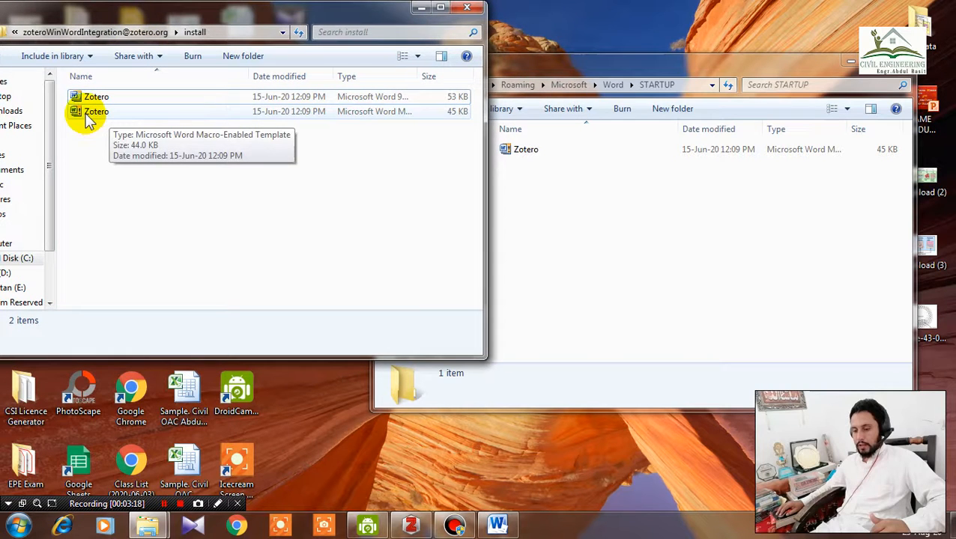
left_click_drag(95, 111, 648, 187)
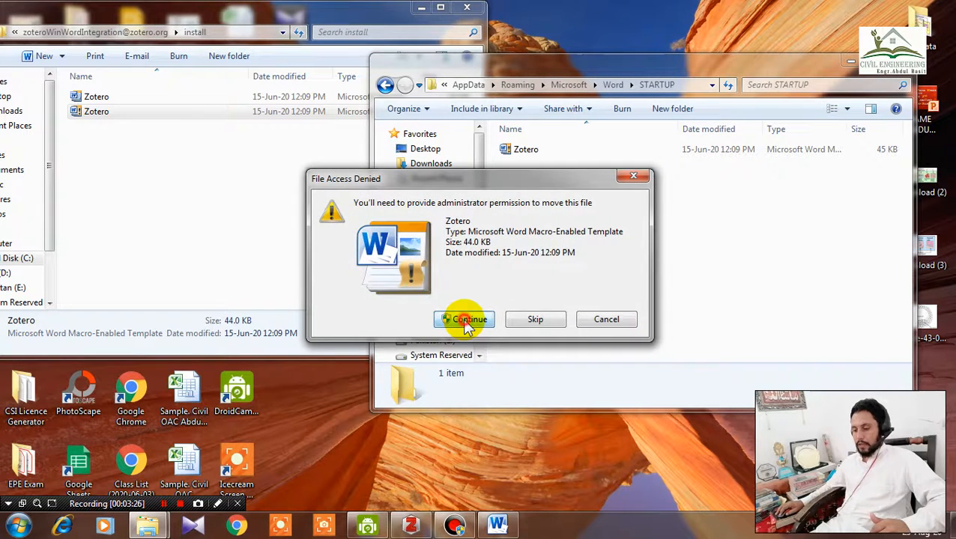
left_click(464, 319)
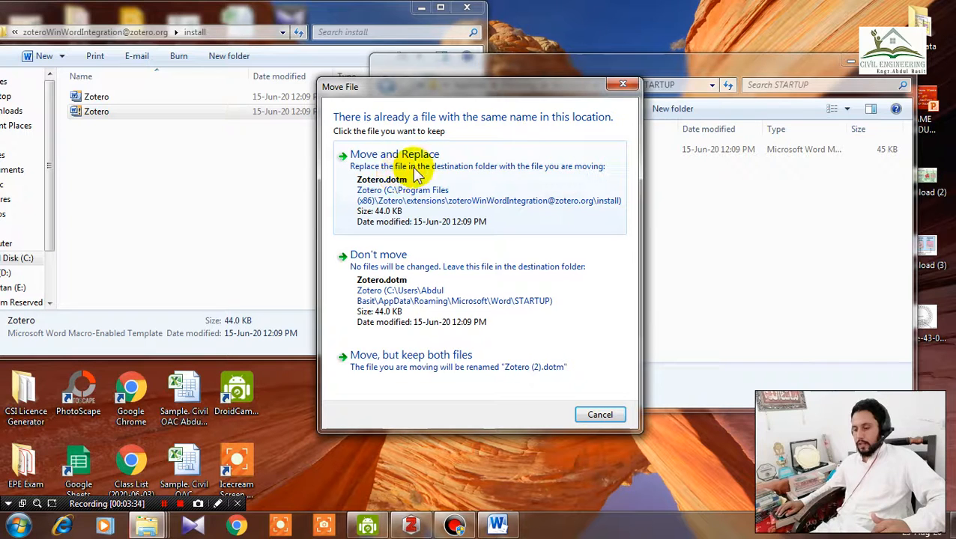
mouse_move(423, 174)
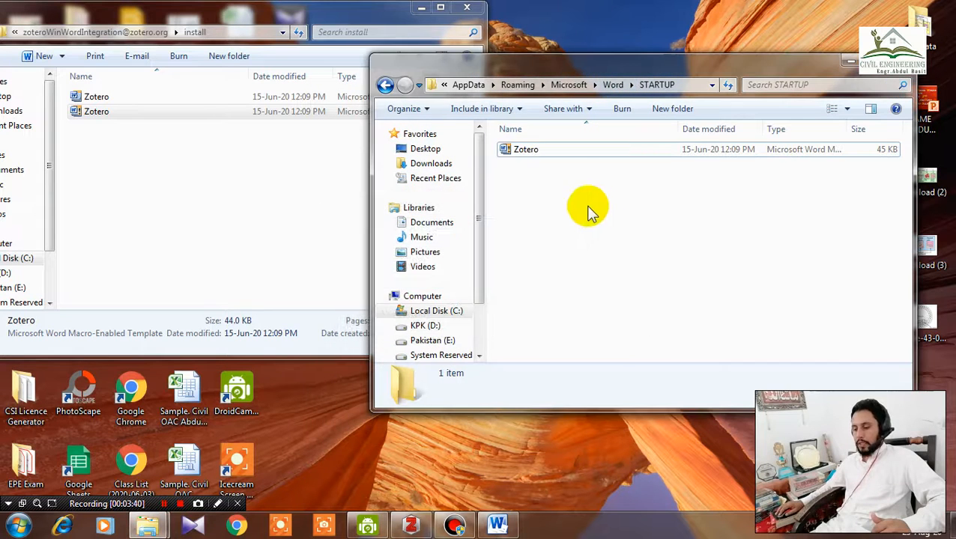
Select the Zotero template in STARTUP and bring up its context menu.
left_click(526, 149)
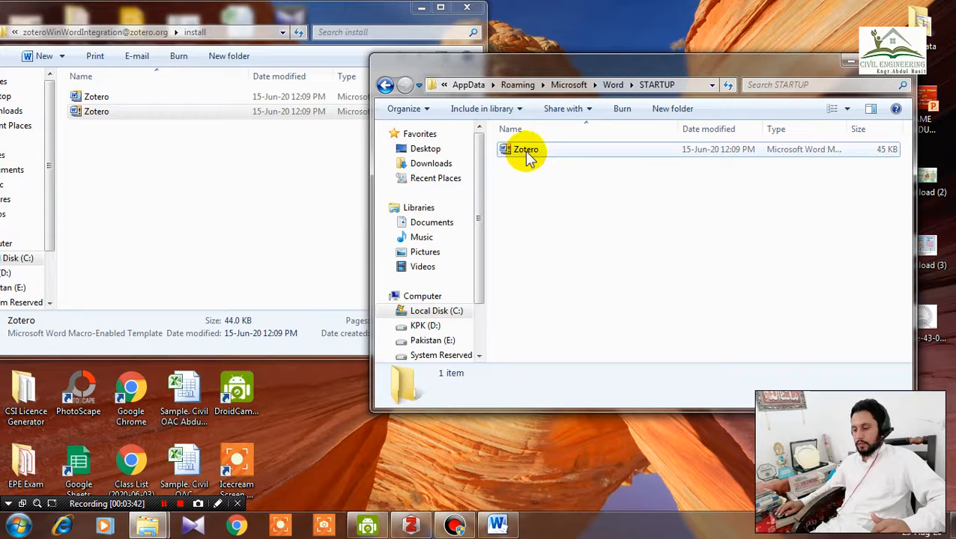
right_click(525, 149)
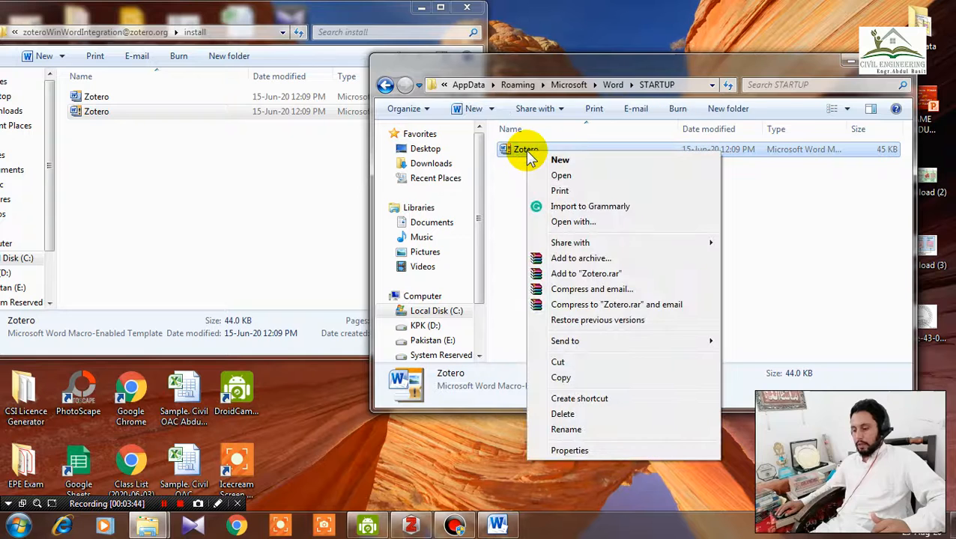
mouse_move(229, 189)
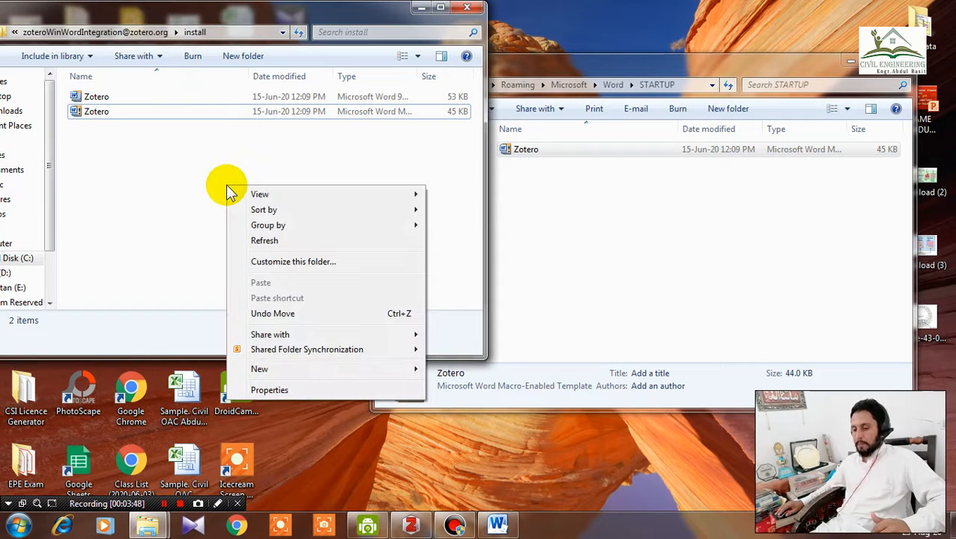
mouse_move(138, 204)
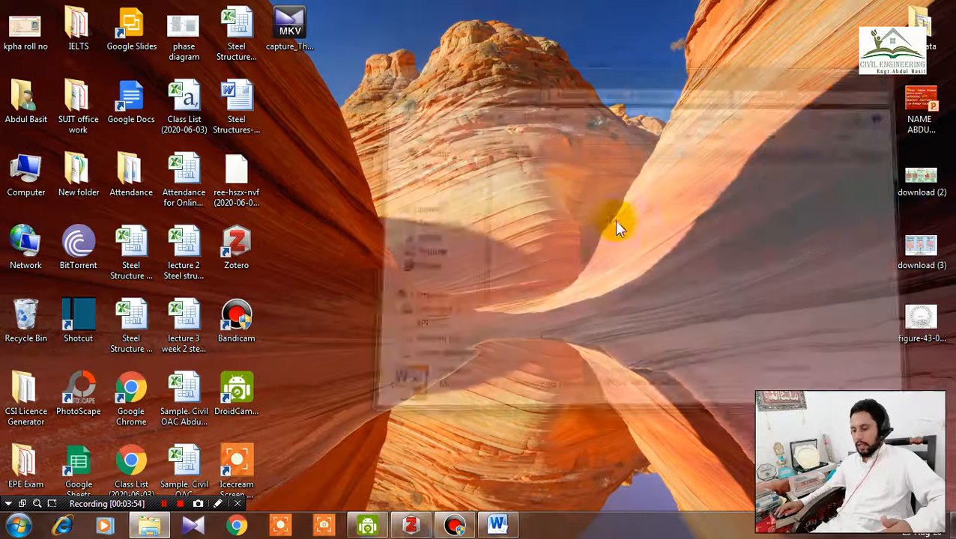
Restore the Introduction document in Word to see the Zotero tab.
left_click(496, 525)
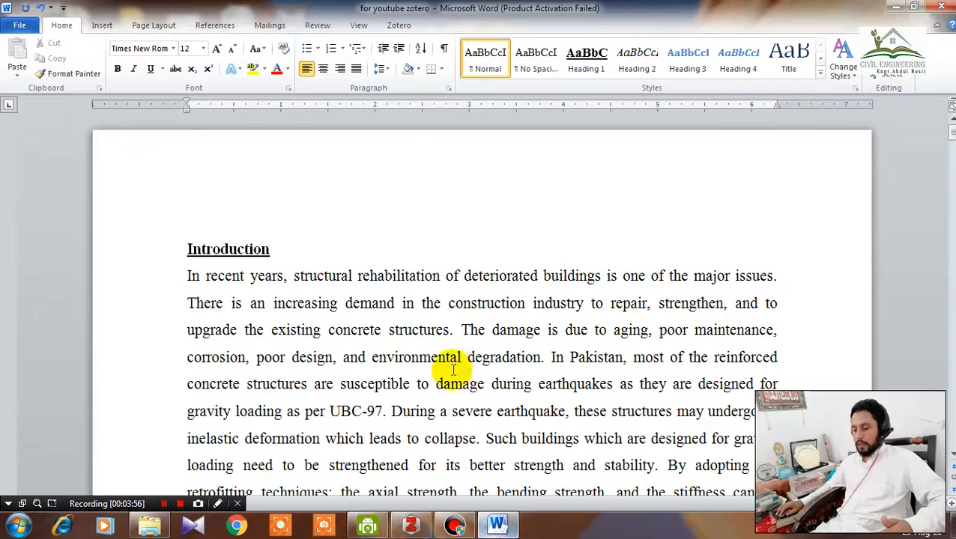
mouse_move(427, 303)
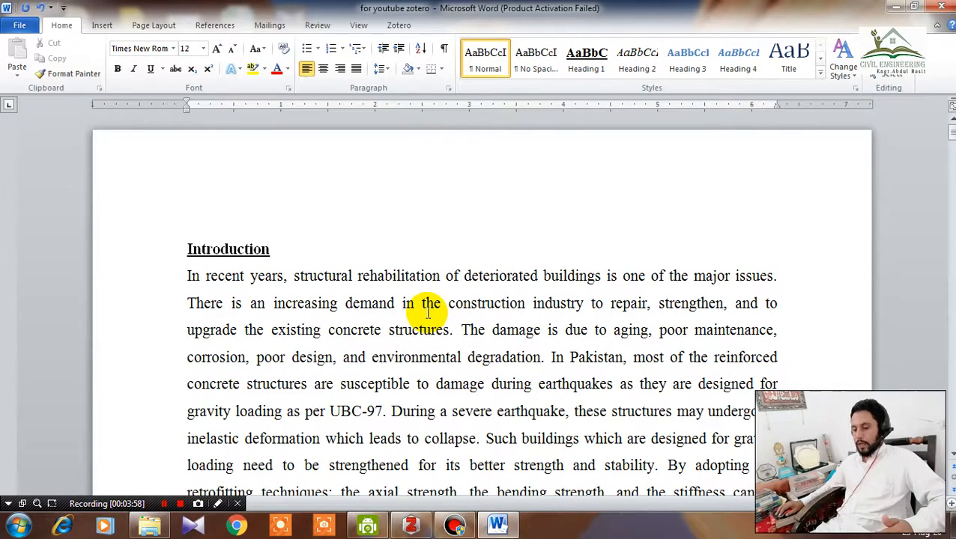